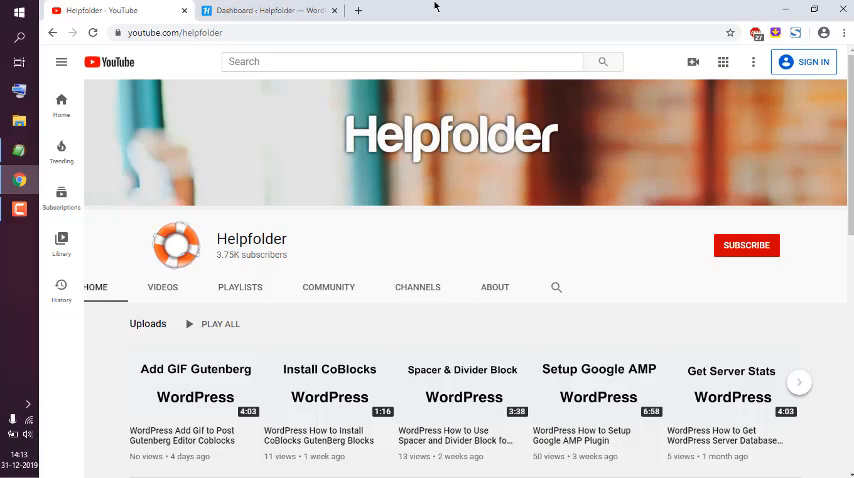
# Step: View the live Helpfolder site's header from the admin dashboard
pyautogui.click(265, 10)
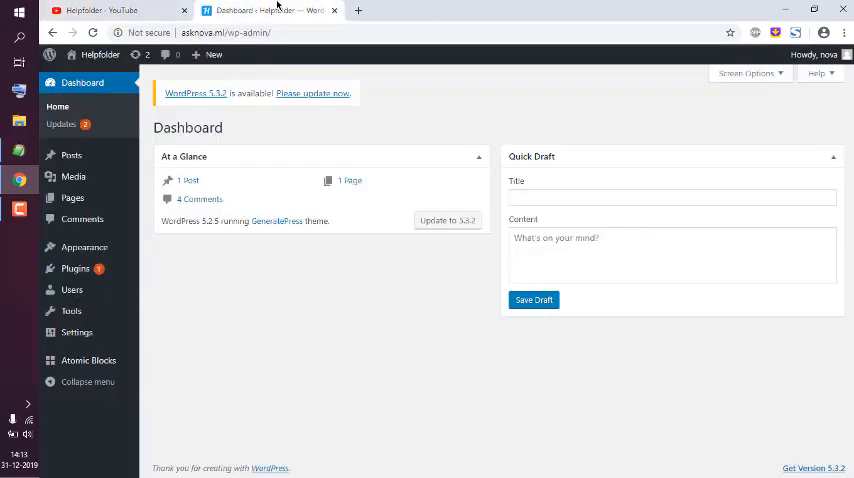
pyautogui.click(99, 54)
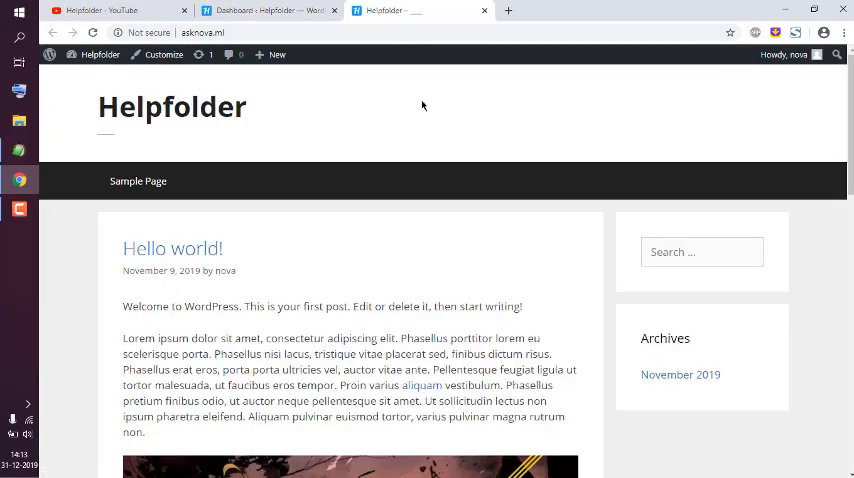
pyautogui.moveTo(253, 108)
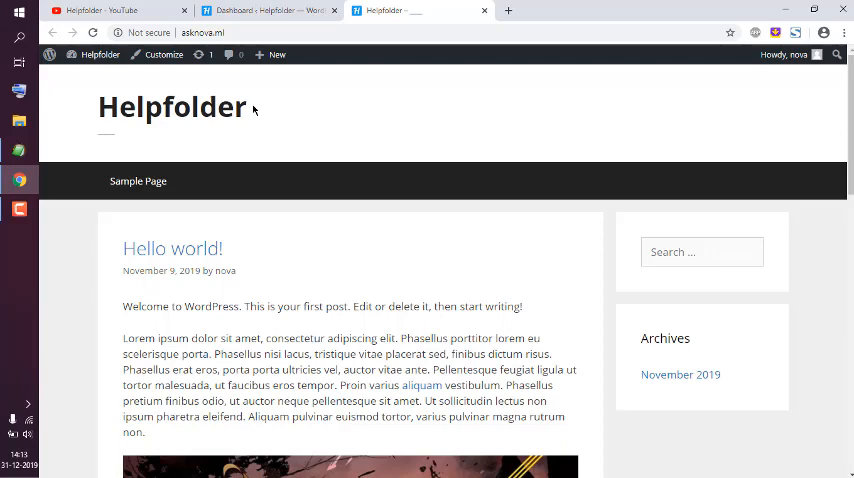
pyautogui.moveTo(270, 96)
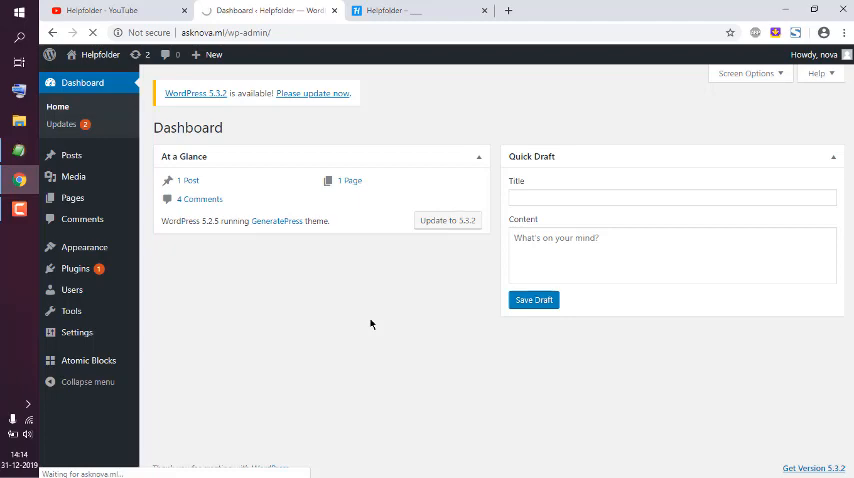
# Step: Open GeneratePress functions.php in the Theme Editor and scroll to its end
pyautogui.click(72, 331)
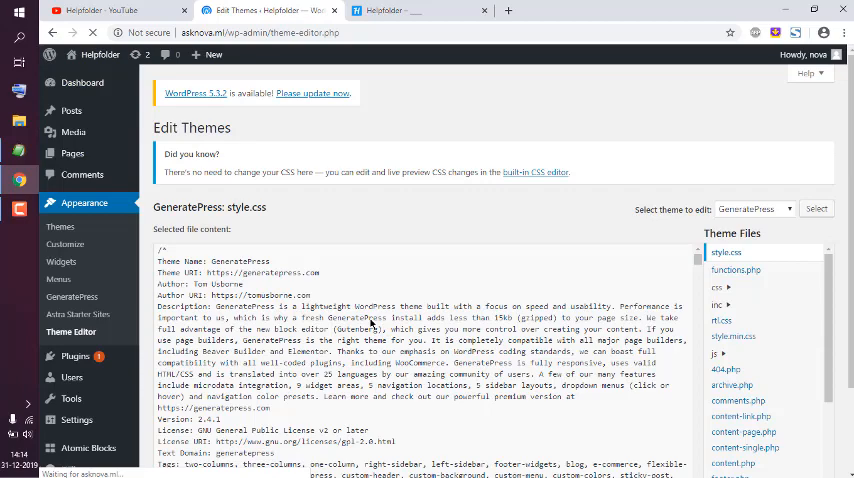
pyautogui.scroll(-3)
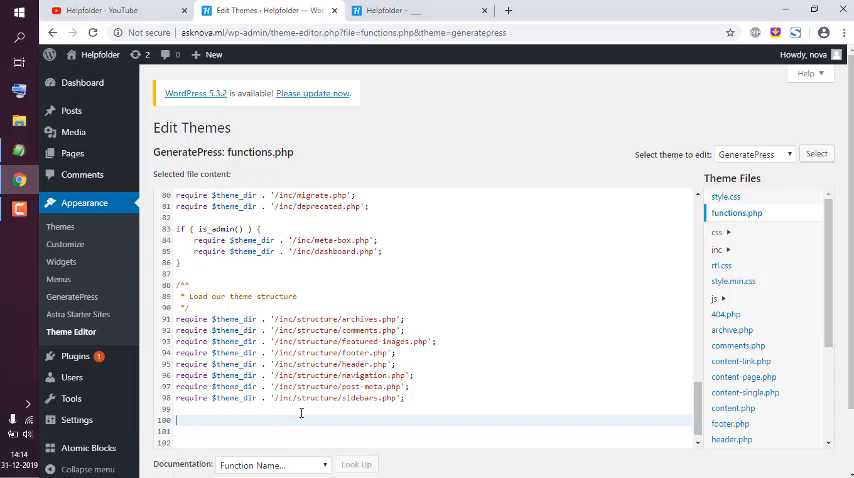
# Step: Type add_action('after_setup_theme','hf_remove_header_area'); on line 100
pyautogui.write("add_action('after_setup_theme', '")
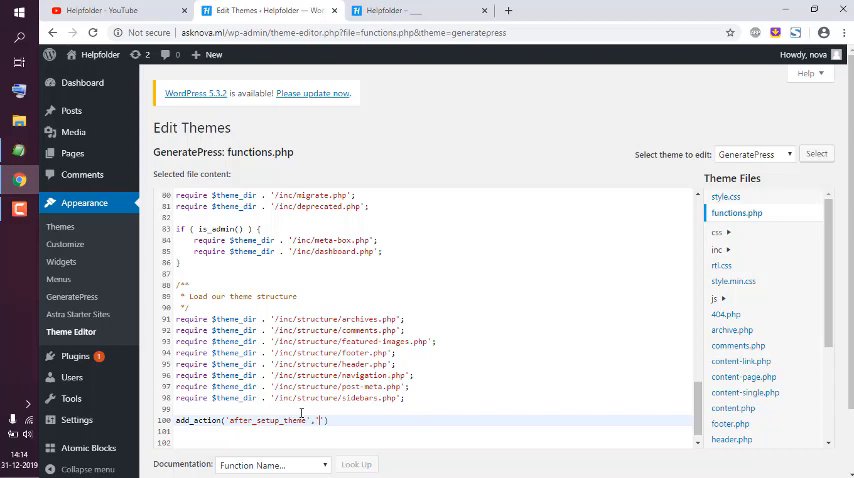
pyautogui.write('hf_remove_header_area')
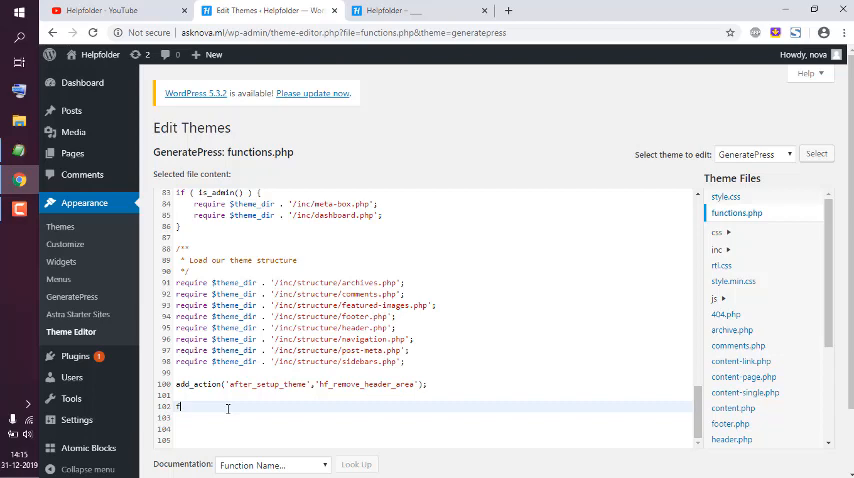
# Step: Type the function hf_remove_header_area() declaration
pyautogui.write('function')
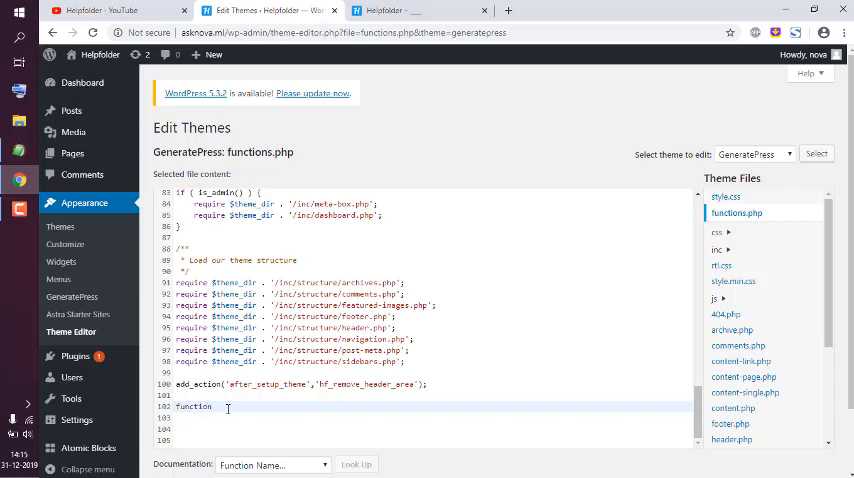
pyautogui.write('hf_')
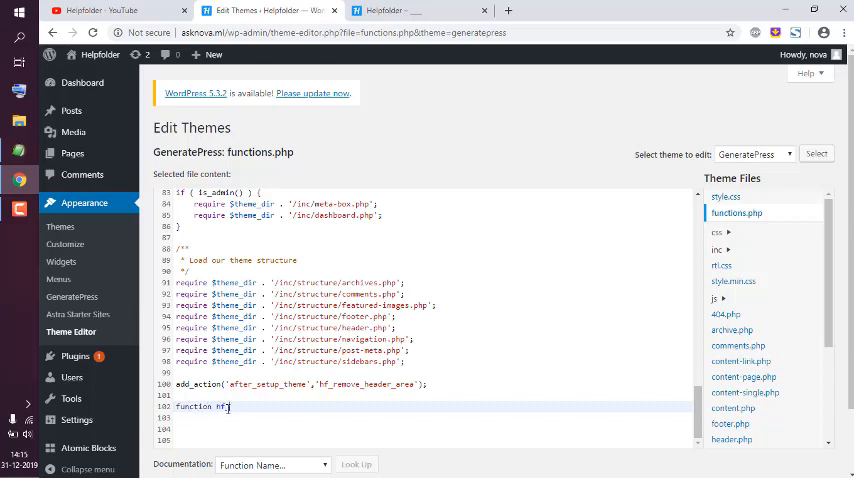
pyautogui.write('remove')
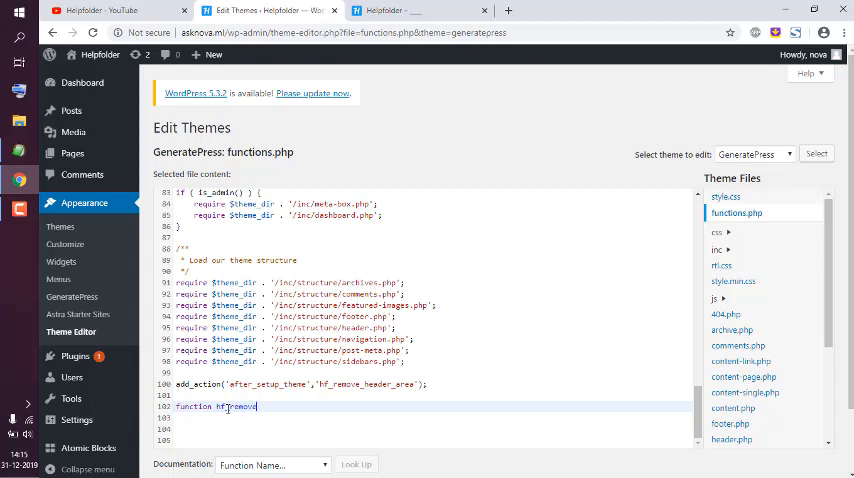
pyautogui.write('_header_')
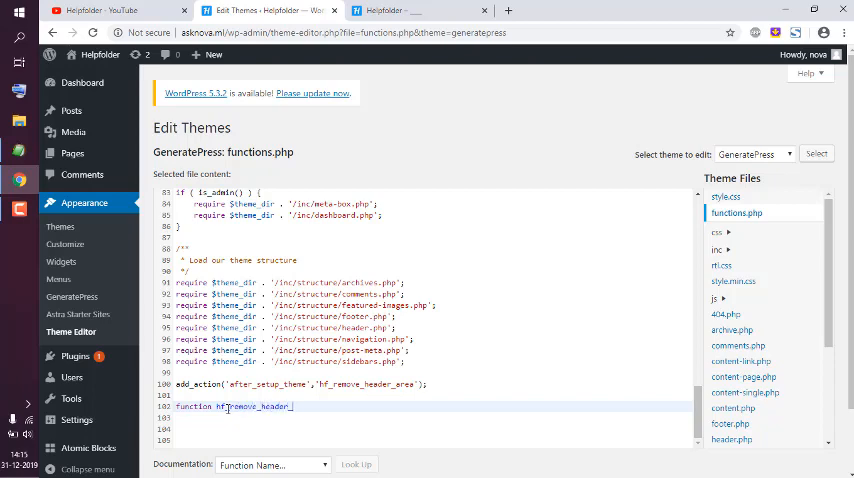
pyautogui.write('area(){')
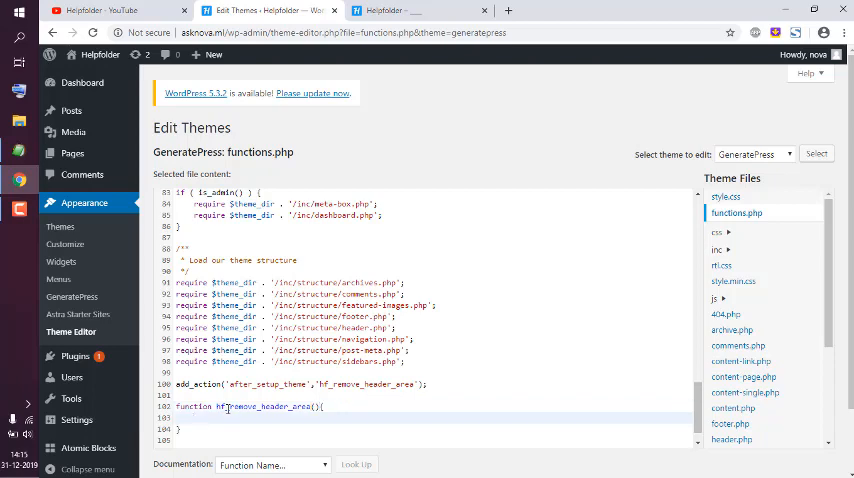
# Step: Begin remove_action('generate_header',' inside the function body
pyautogui.write("remove_action('")
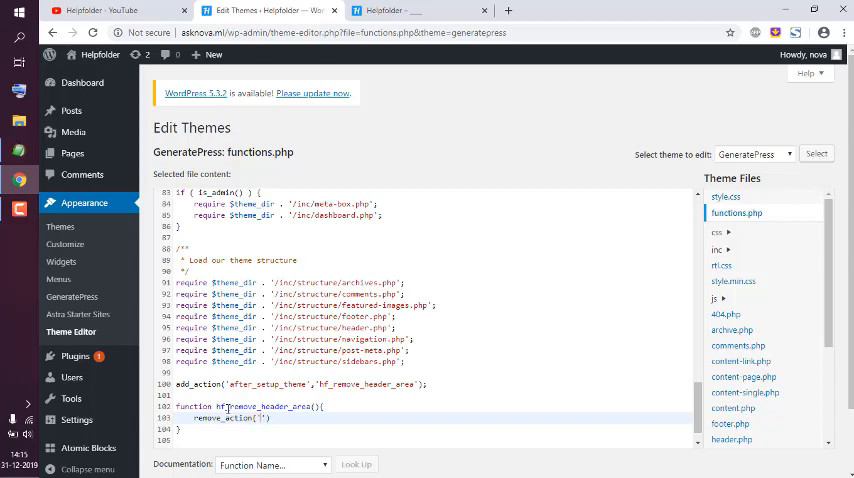
pyautogui.write('gen')
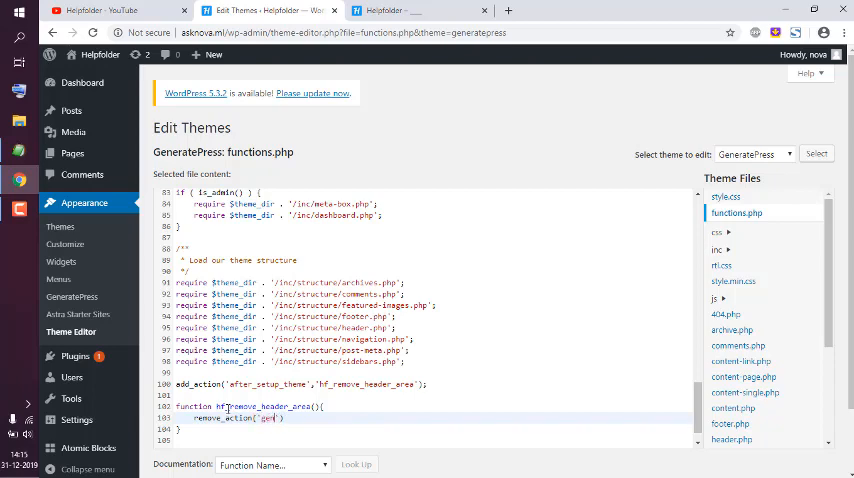
pyautogui.write('erate')
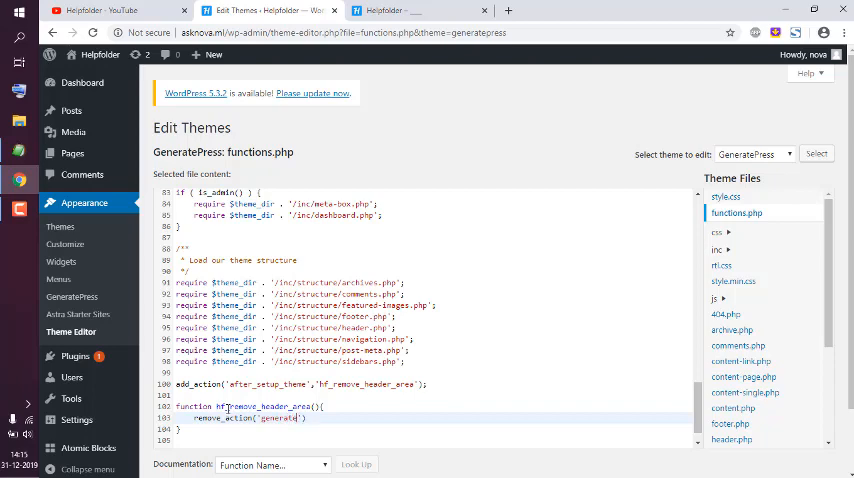
pyautogui.write("_header',")
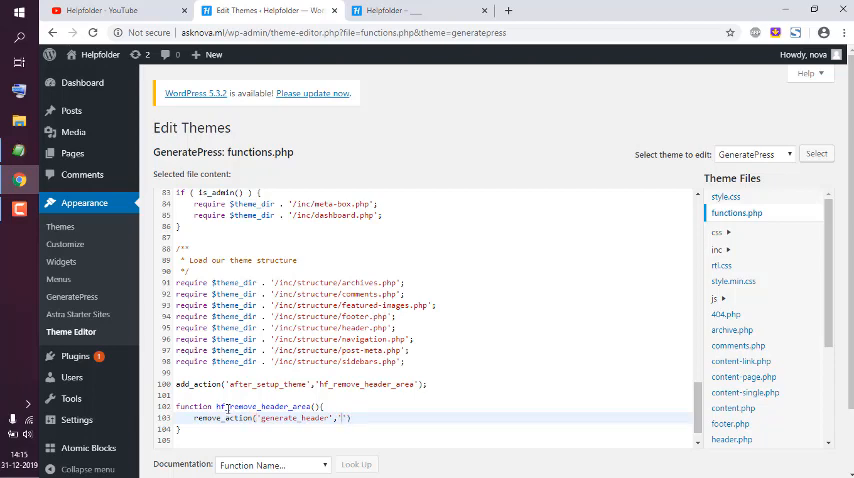
# Step: Complete the call as remove_action('generate_header','generate_construct_header');
pyautogui.write('gd')
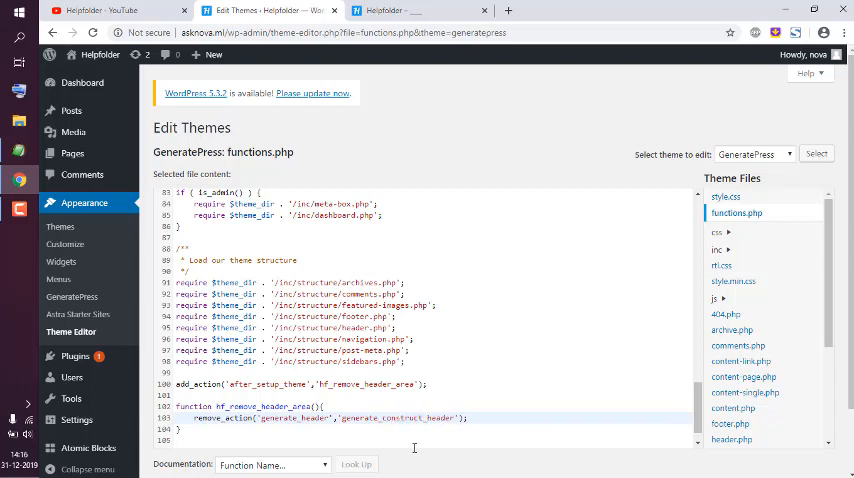
# Step: Save functions.php with Update File
pyautogui.scroll(-3)
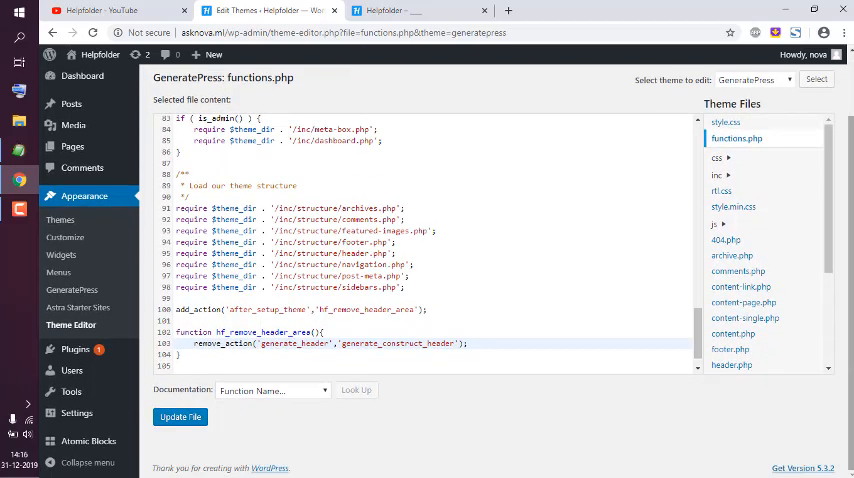
pyautogui.click(180, 417)
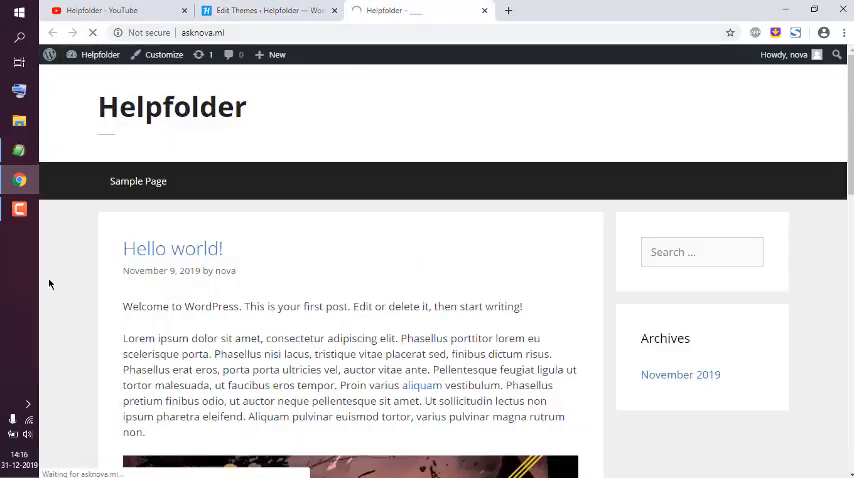
# Step: Scroll the reloaded homepage to confirm the Helpfolder title header is gone
pyautogui.scroll(-3)
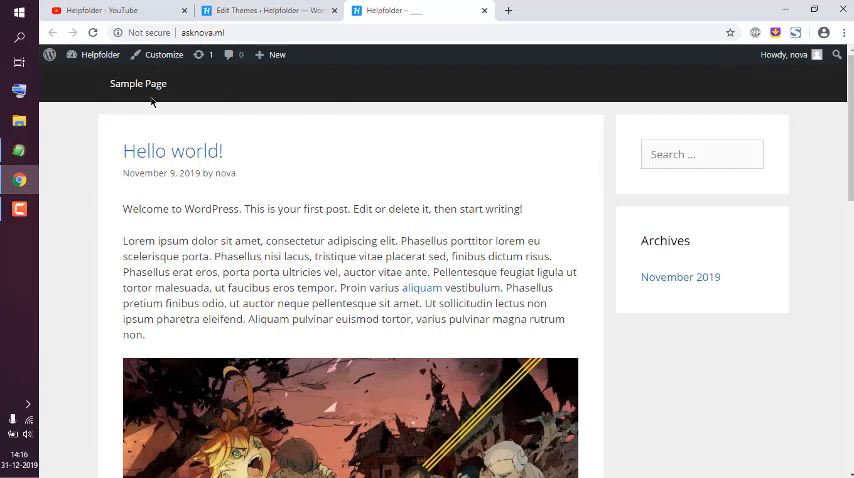
pyautogui.moveTo(138, 83)
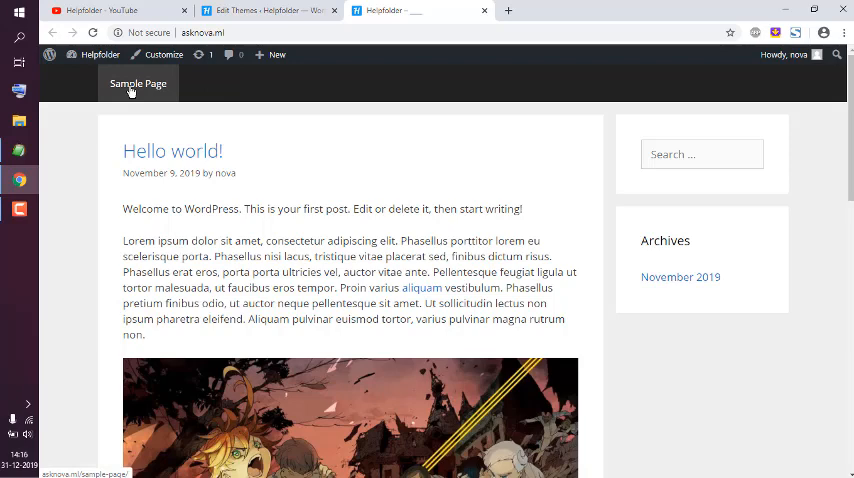
pyautogui.moveTo(96, 196)
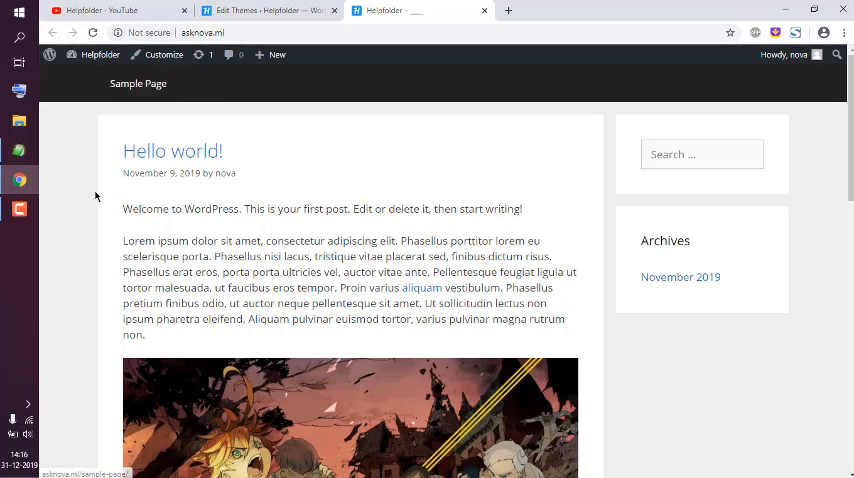